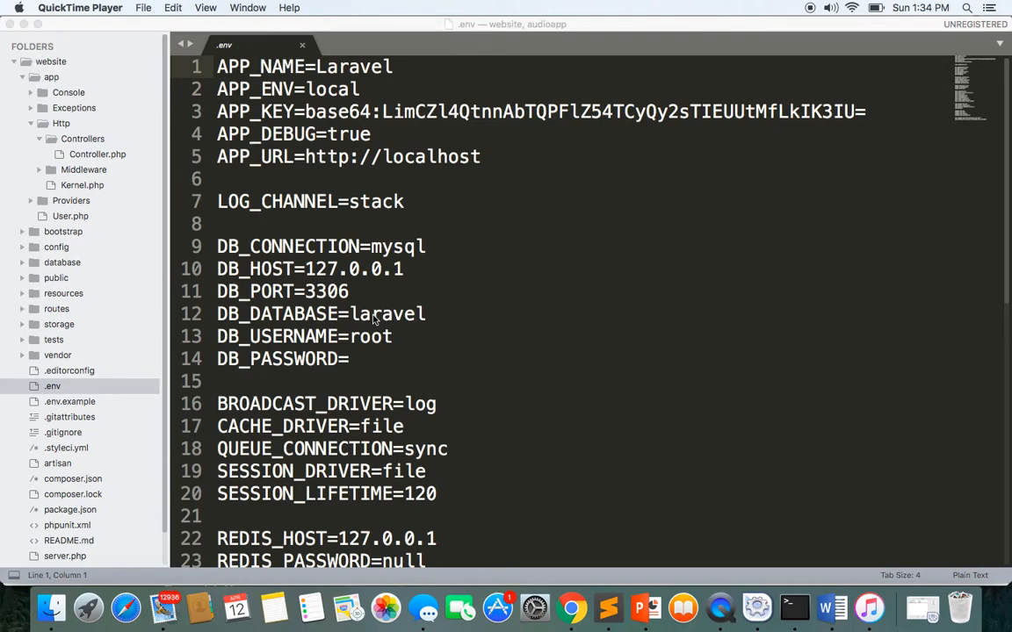
Step: Replace the DB_DATABASE value 'laravel' with 'website' in .env
text(webs)
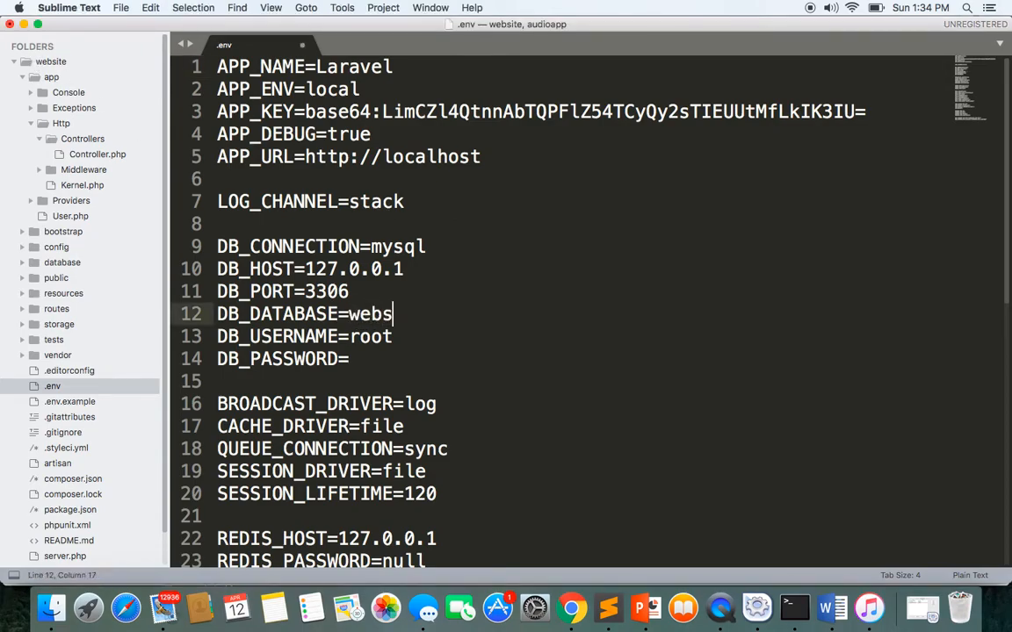
text(ite)
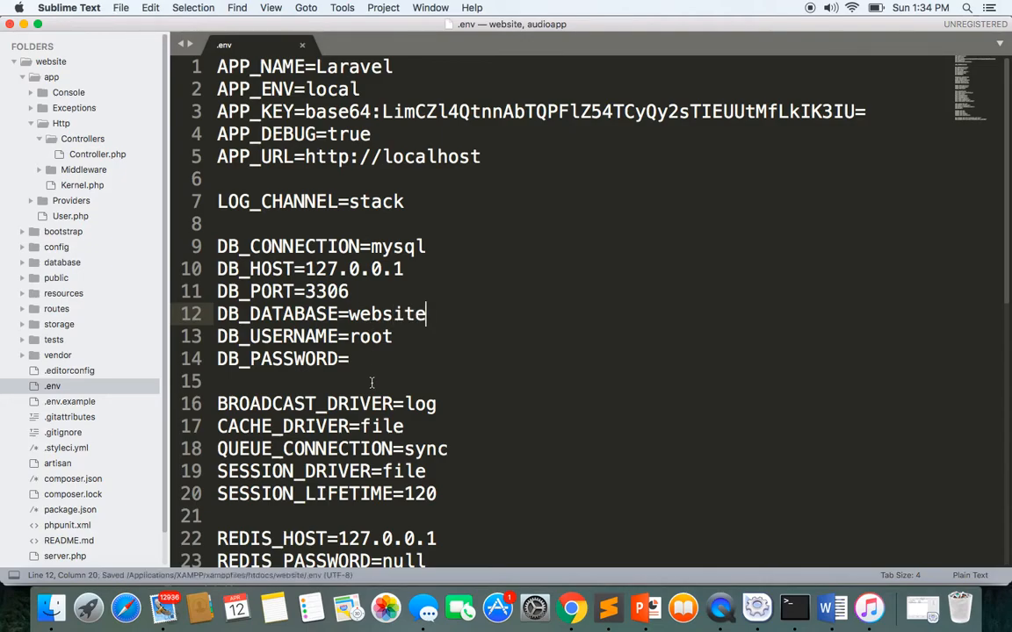
mouse_move(720, 606)
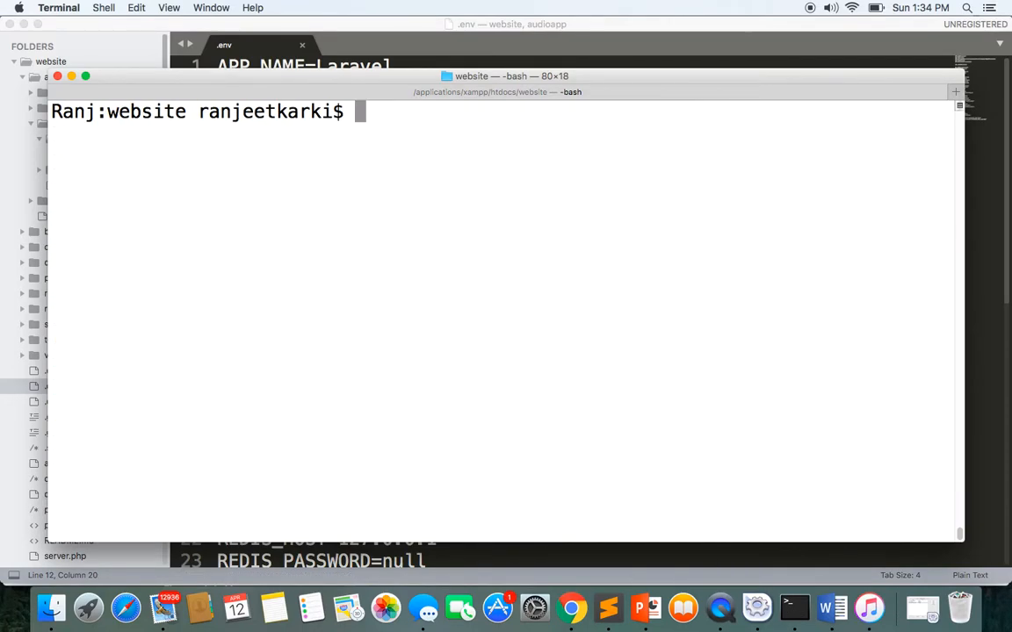
Step: Run 'composer require laravel/ui' in Terminal
text(compo)
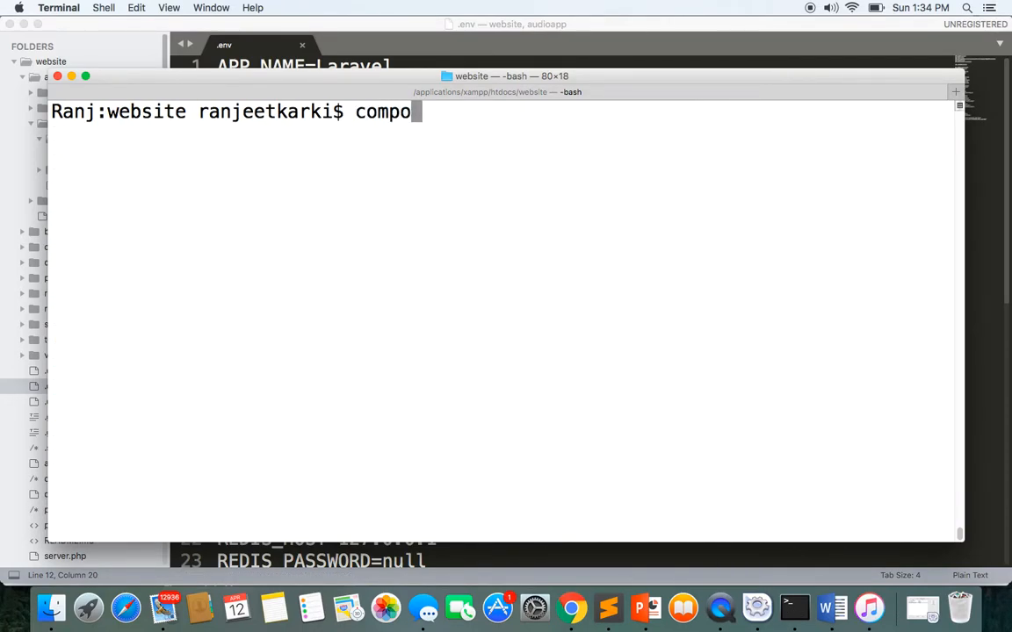
text(ser)
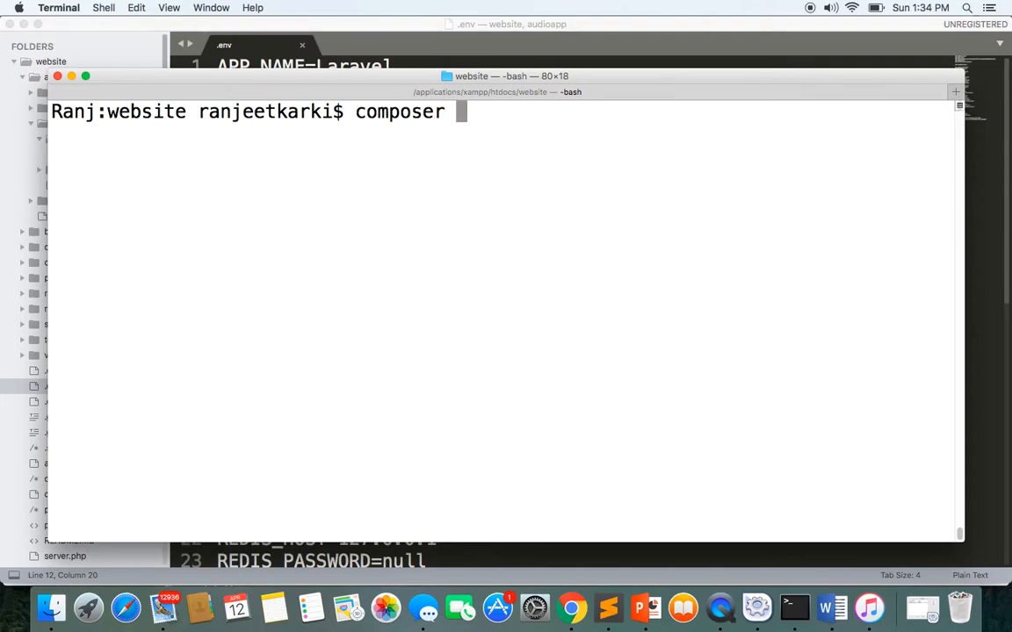
text(requo)
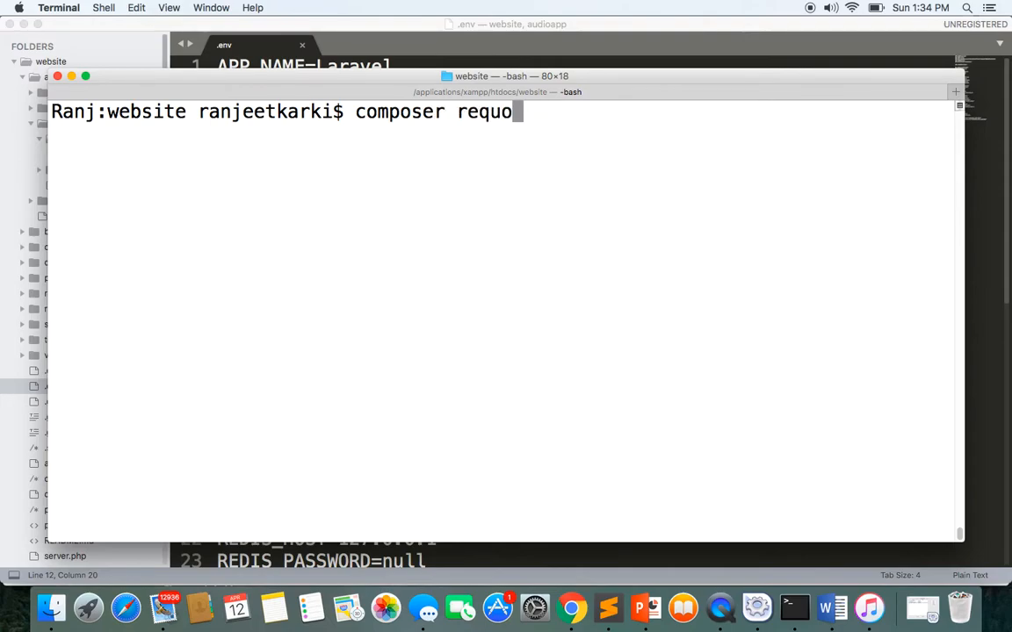
text(ire la)
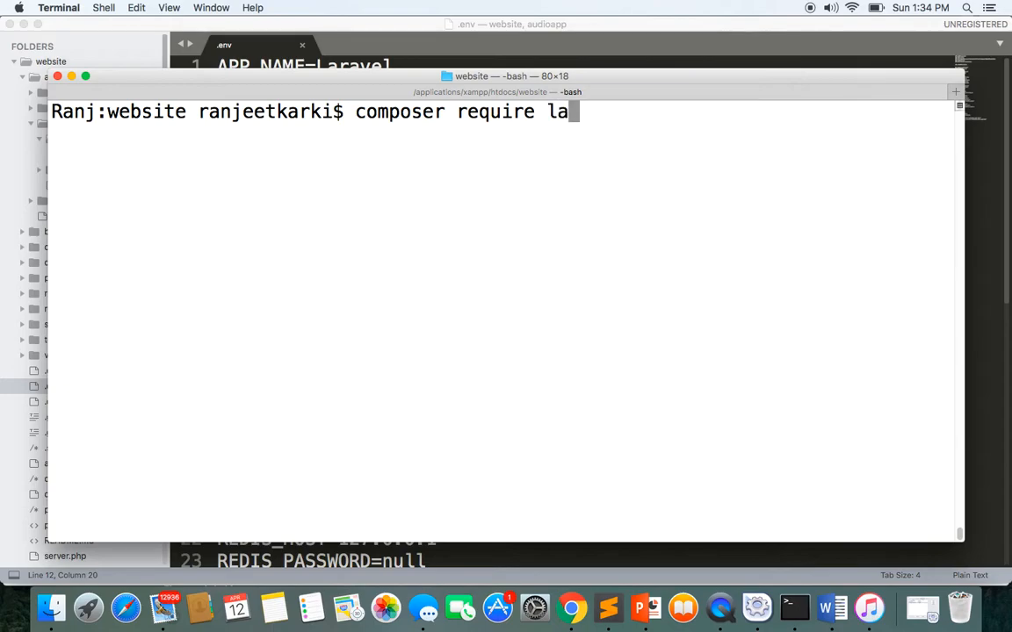
text(ravel)
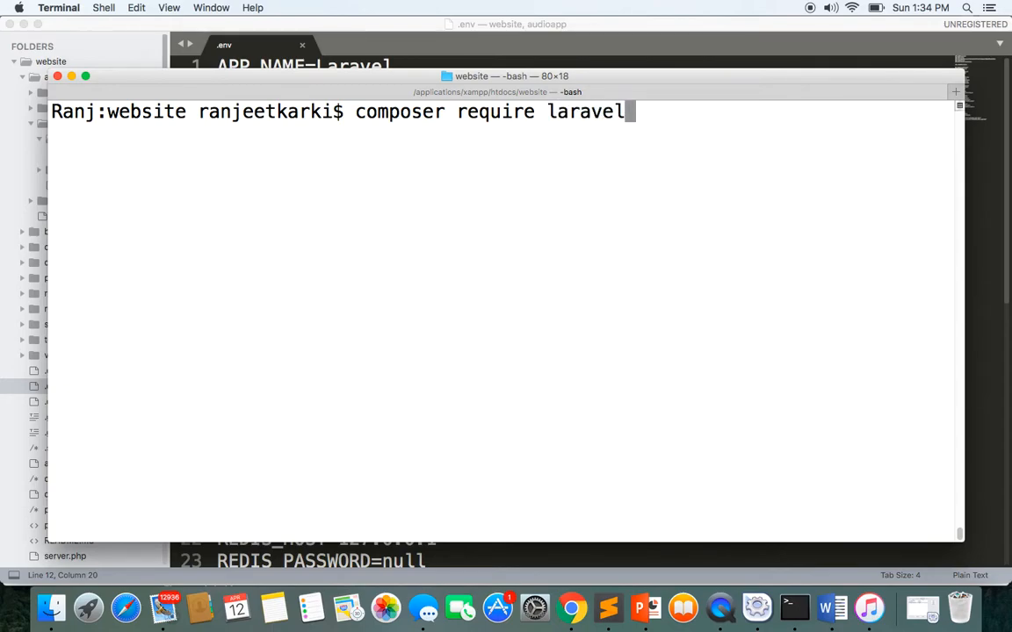
key(Return)
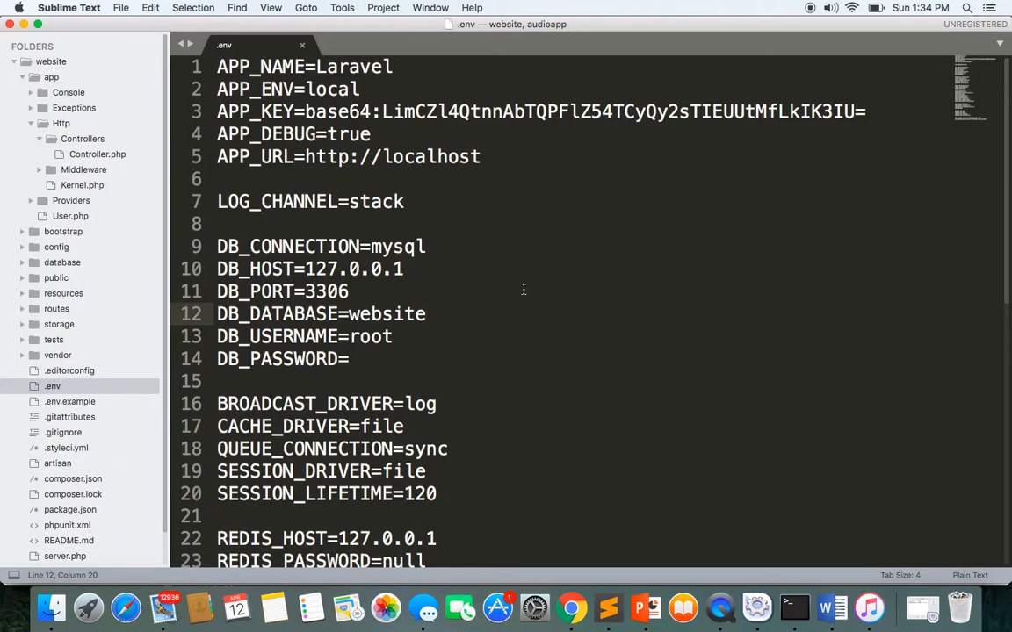
Step: Bring the Terminal window forward from the Dock to watch the laravel/ui install
click(571, 606)
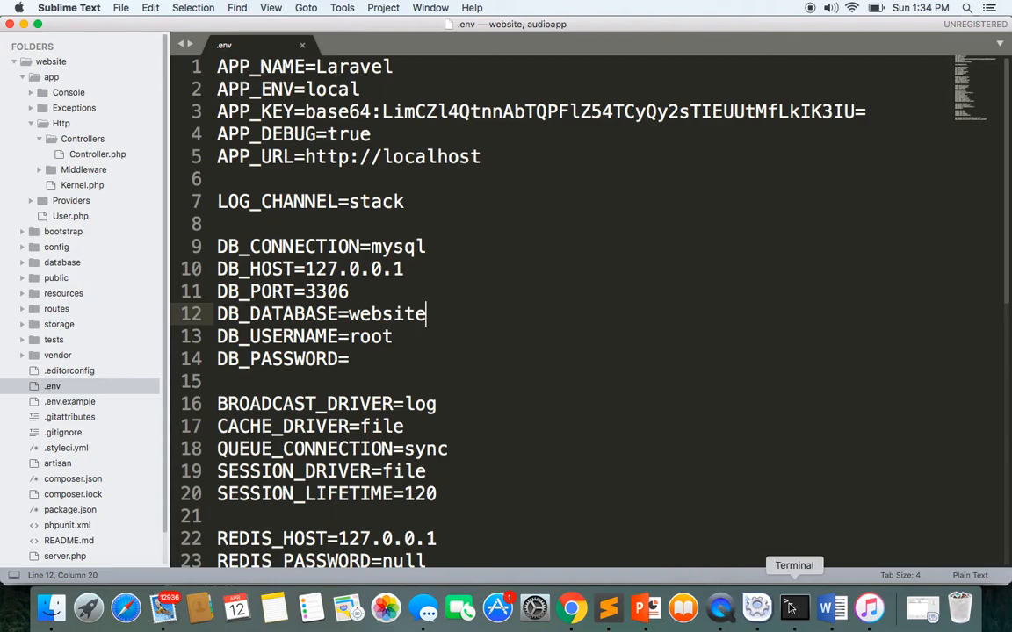
click(792, 606)
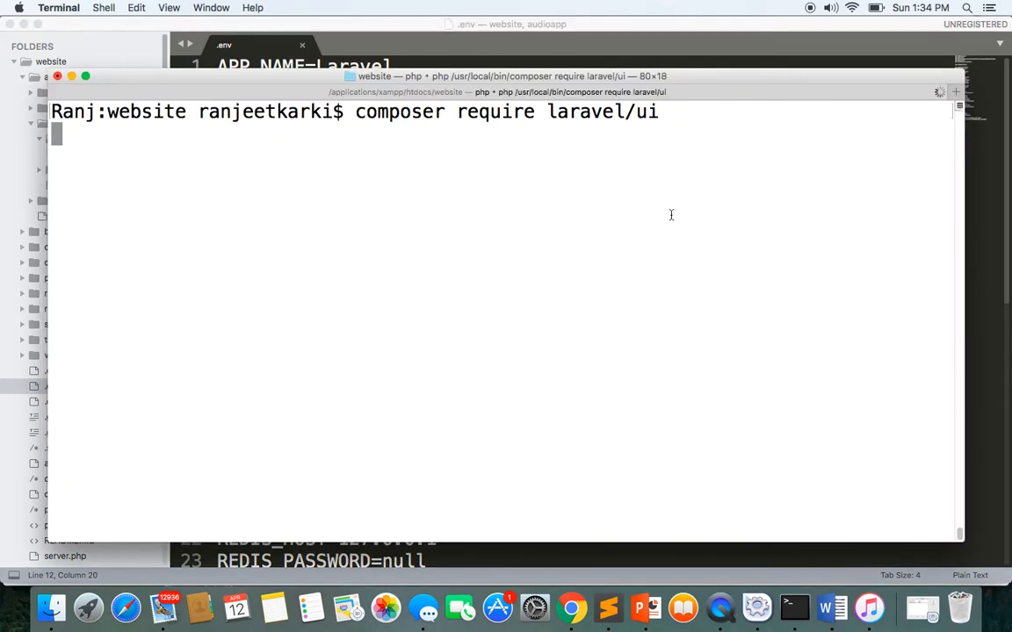
mouse_move(396, 246)
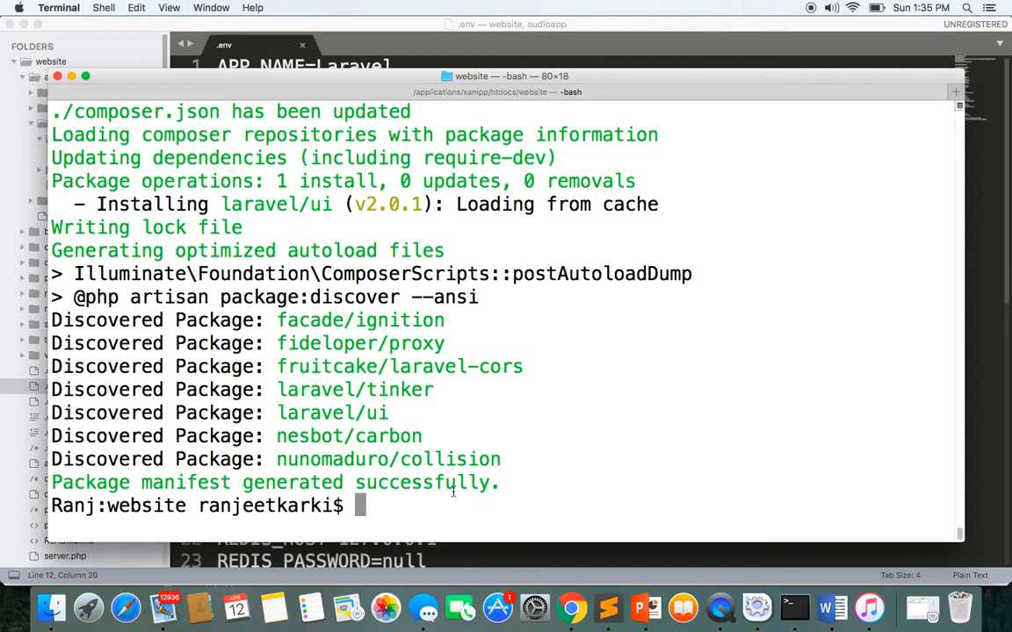
Step: Run 'php artisan ui vue --auth' to generate Vue authentication scaffolding
text(php a)
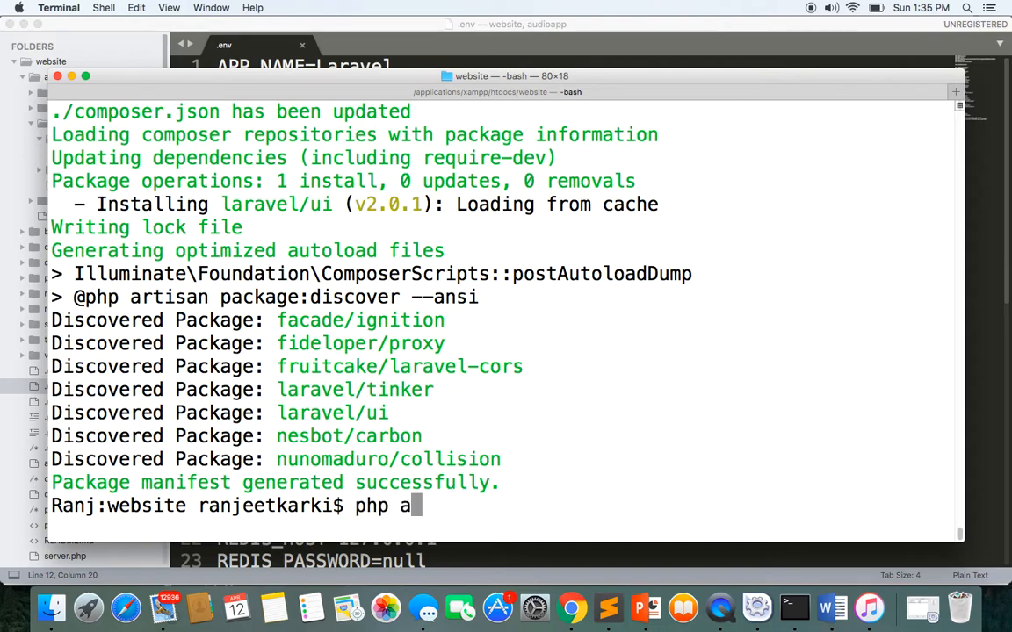
text(rtisan)
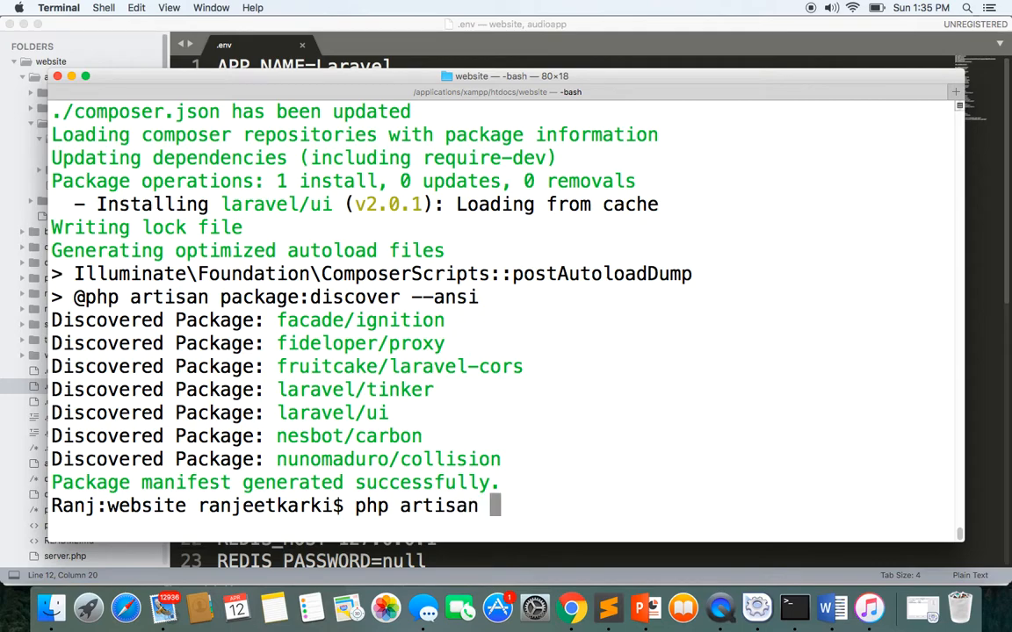
text(ui vue)
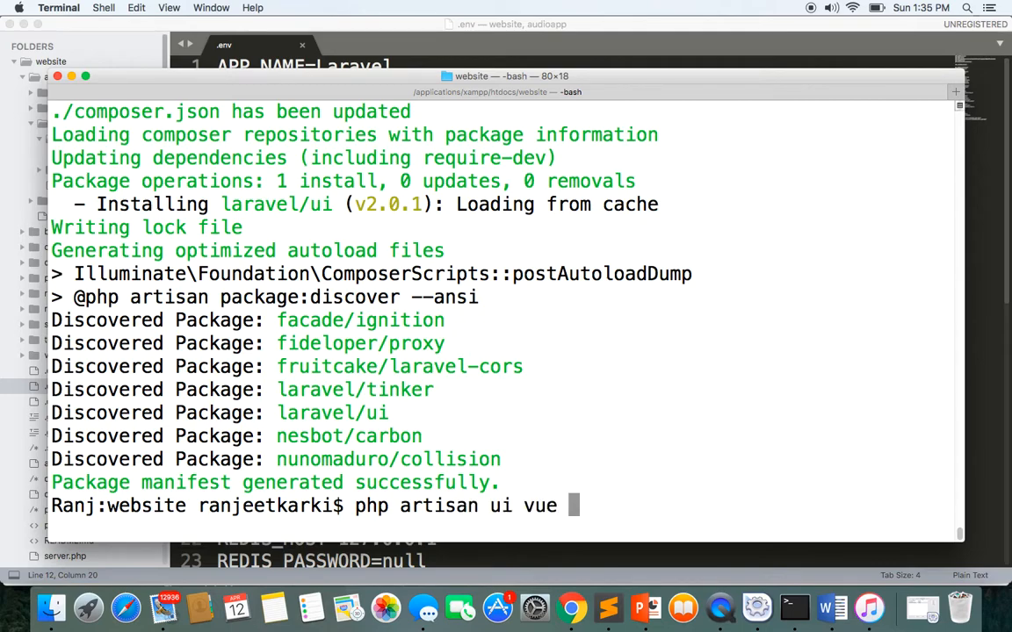
text(--atu)
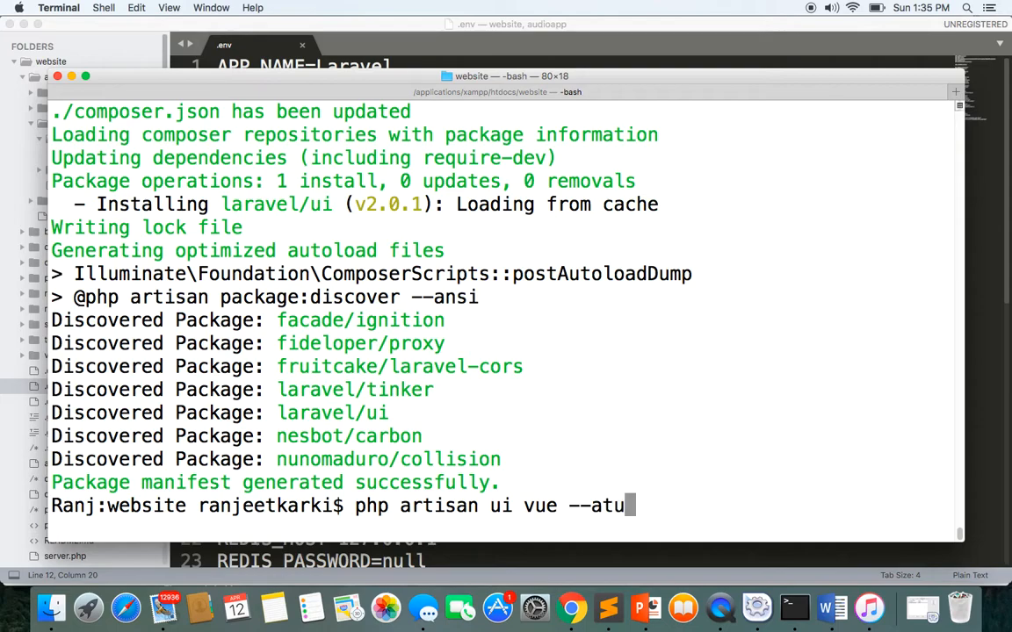
text(uth)
key(Return)
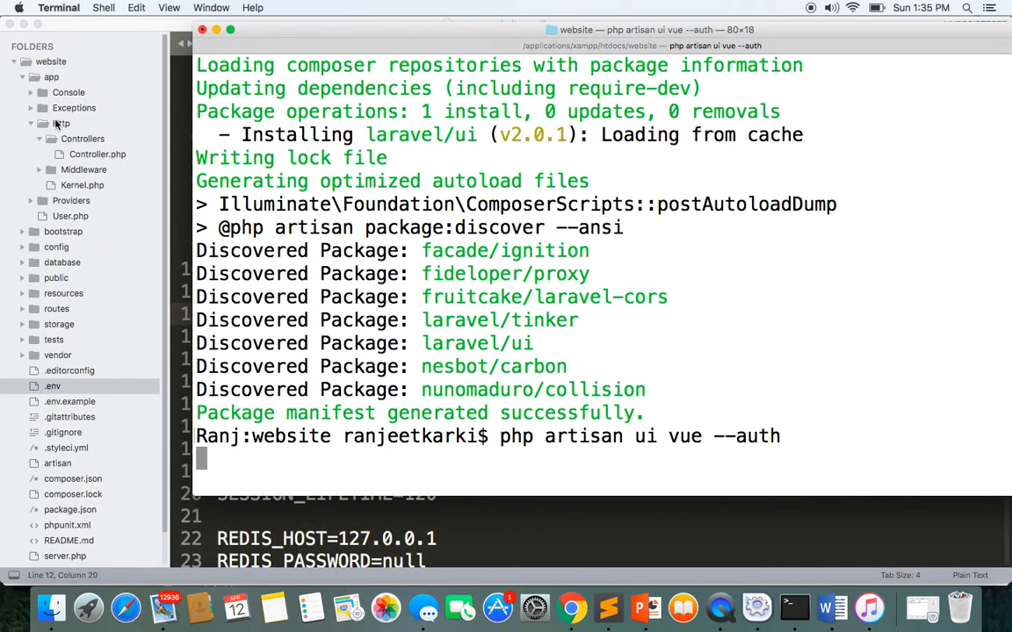
key(Return)
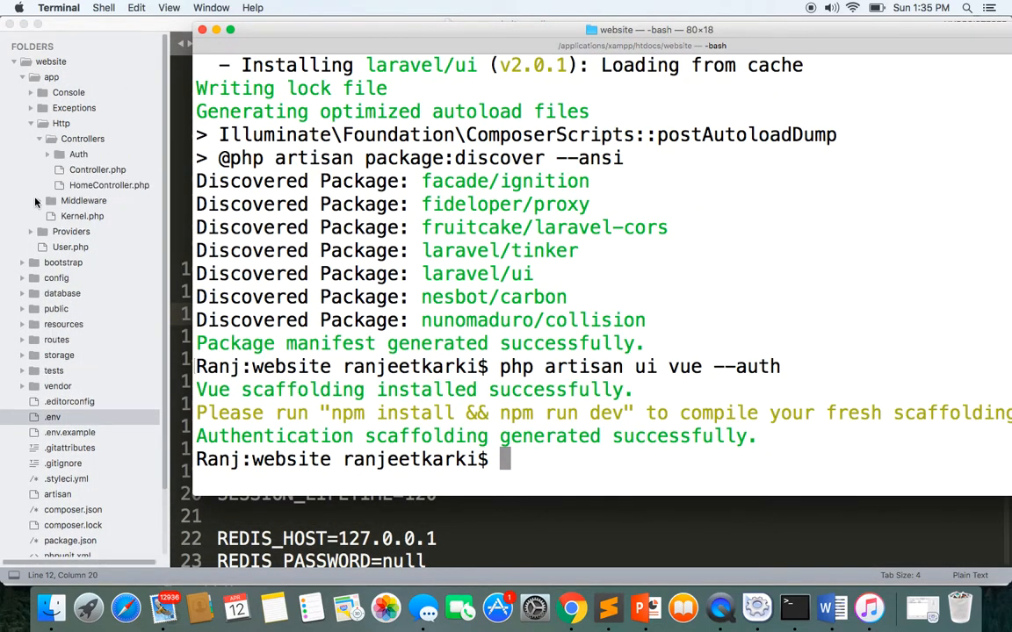
Step: Inspect the new controllers and resources/views templates in Sublime's sidebar, then return to Terminal
click(97, 170)
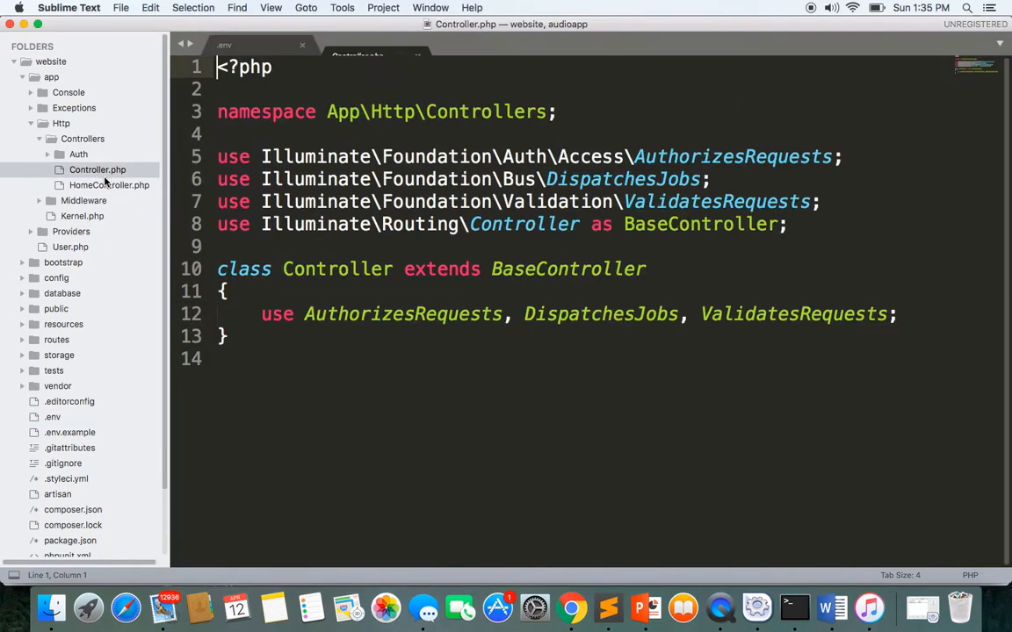
click(64, 324)
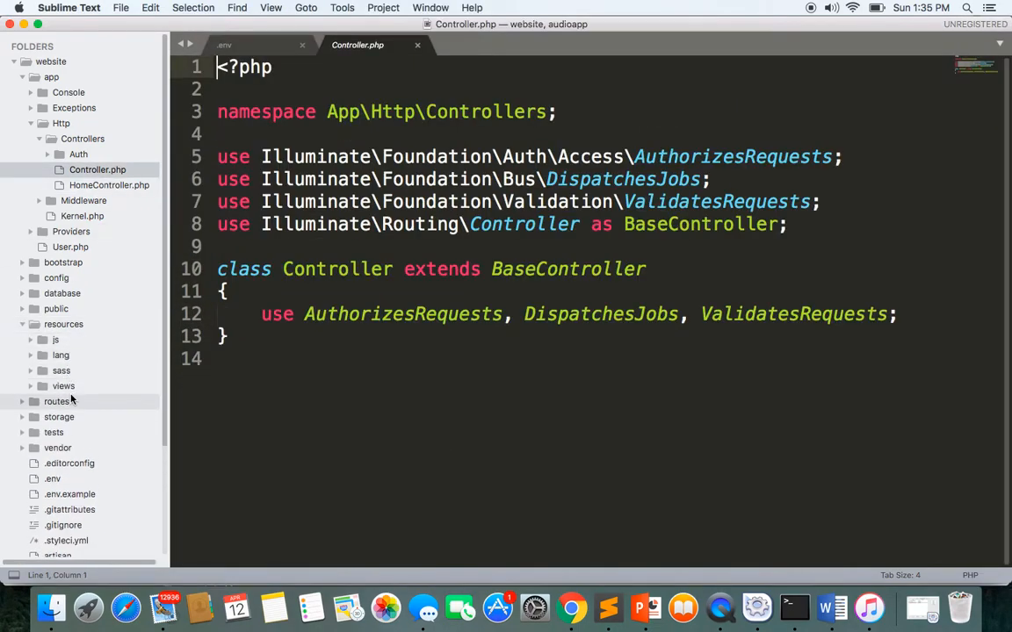
click(63, 386)
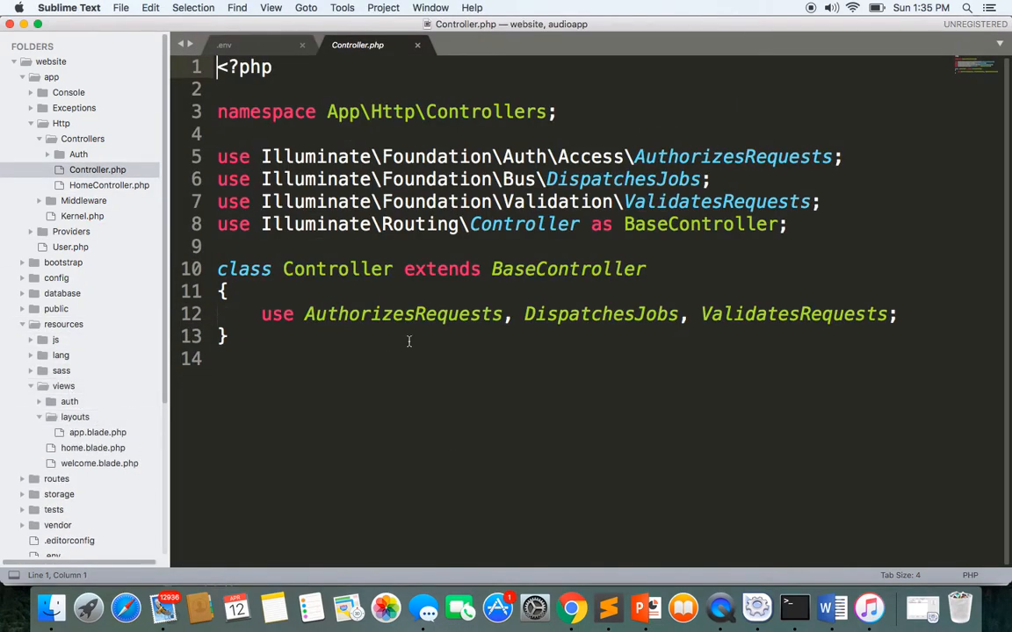
click(793, 606)
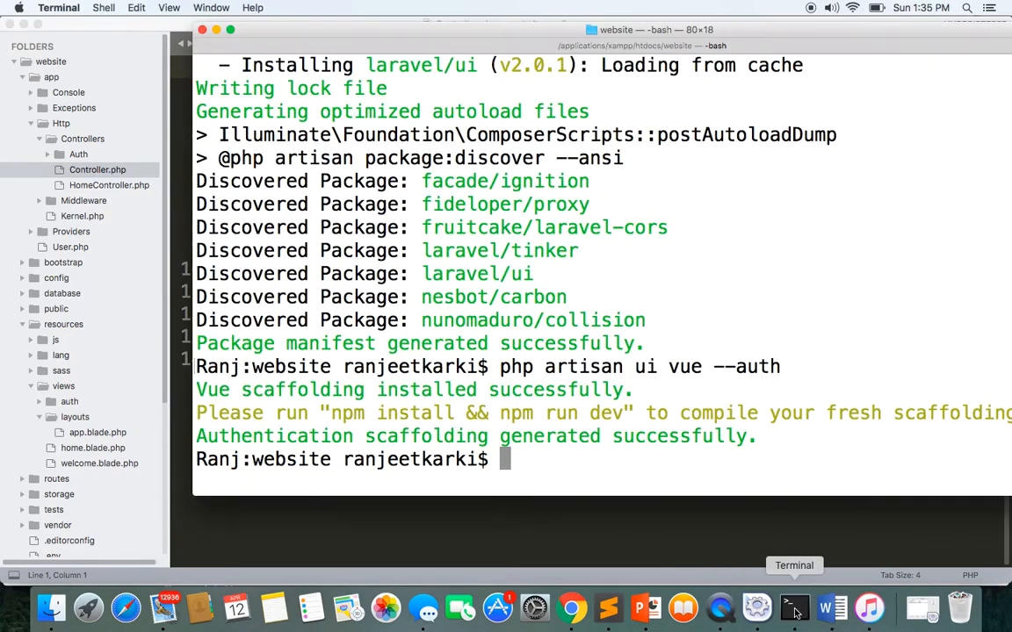
Step: Run 'npm install && run dev' in Terminal
text(npm)
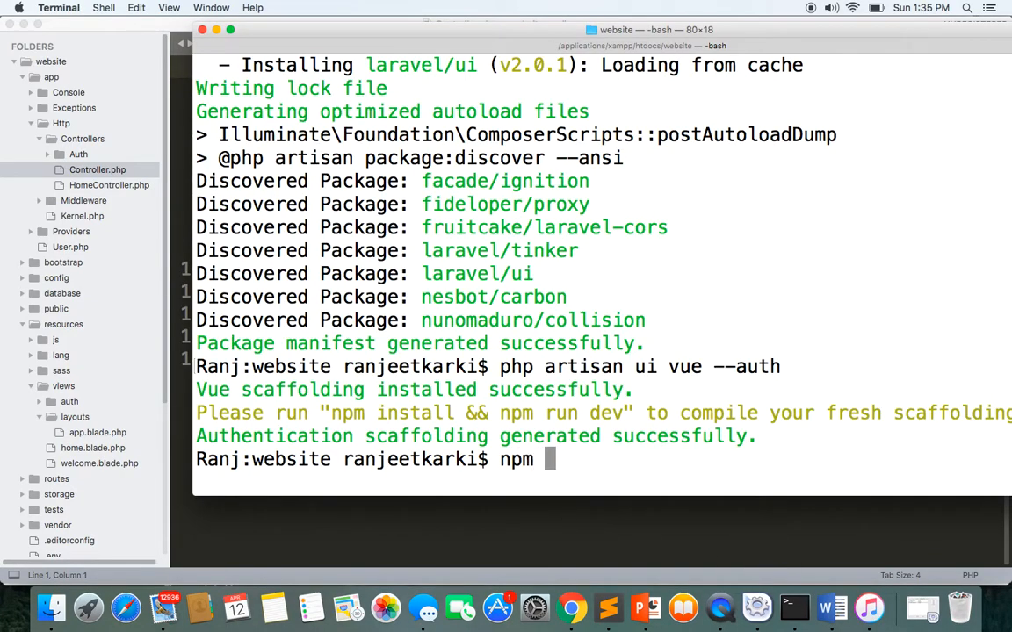
text(install)
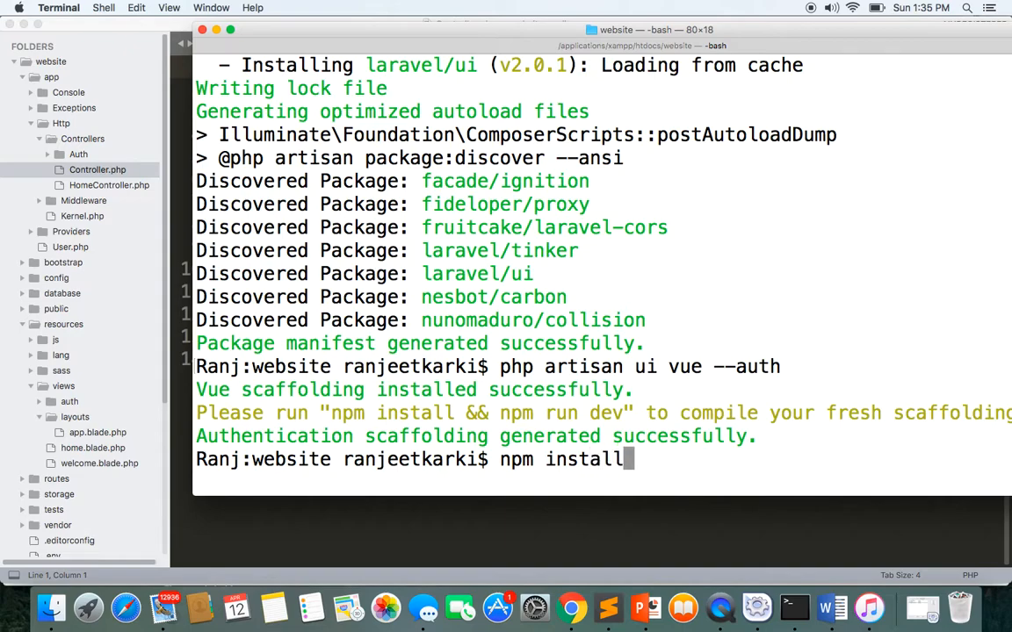
text(&& r)
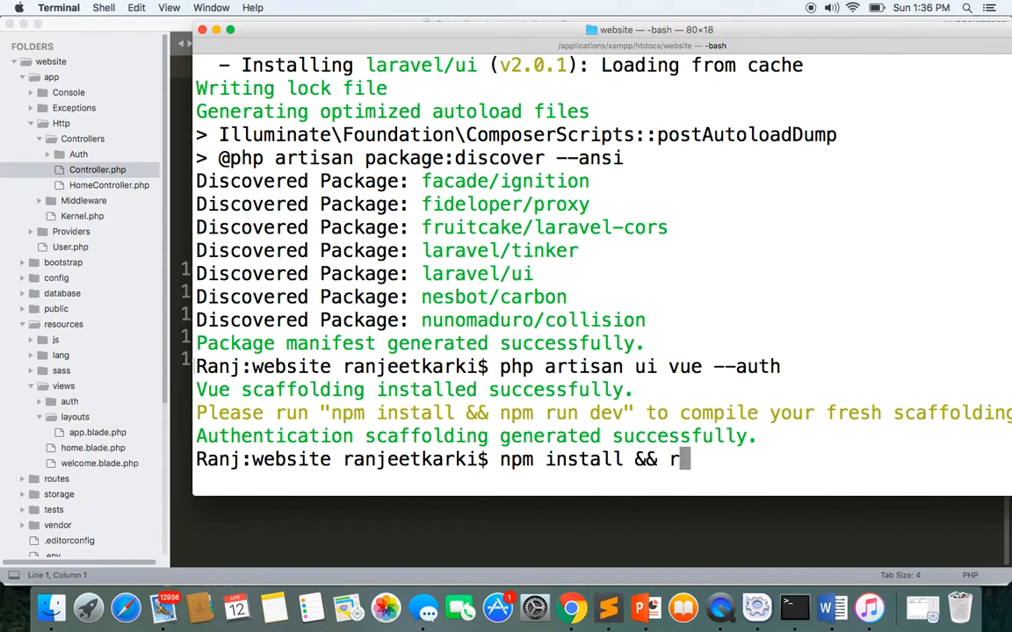
text(un dev)
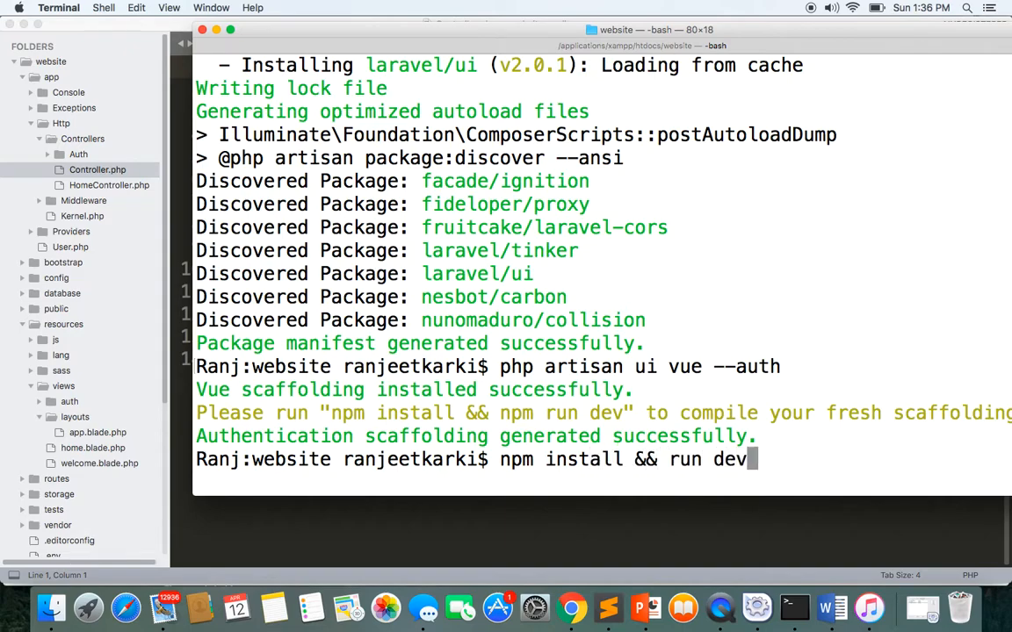
key(Return)
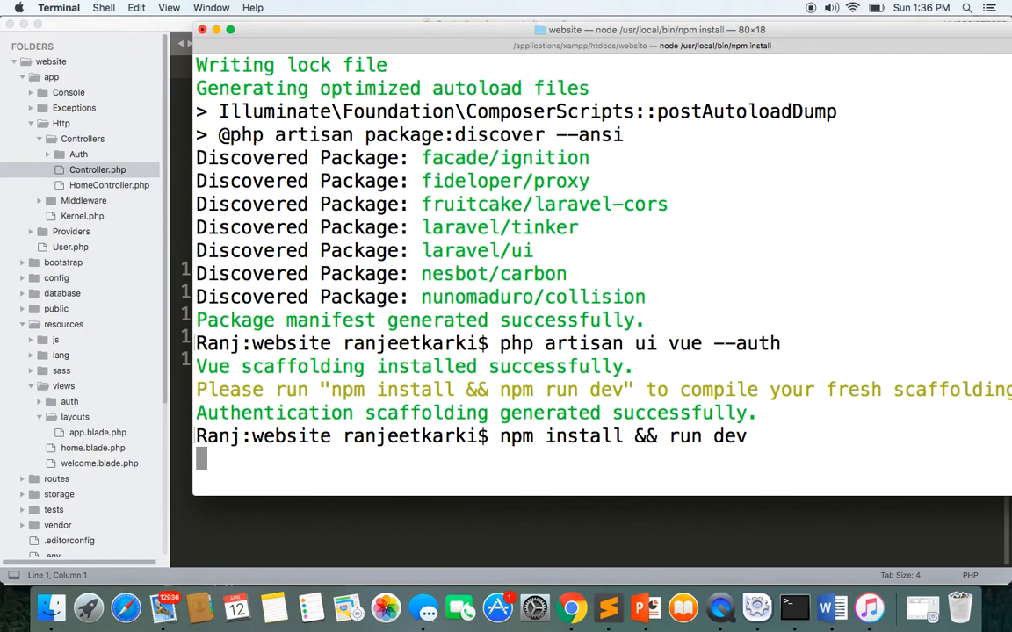